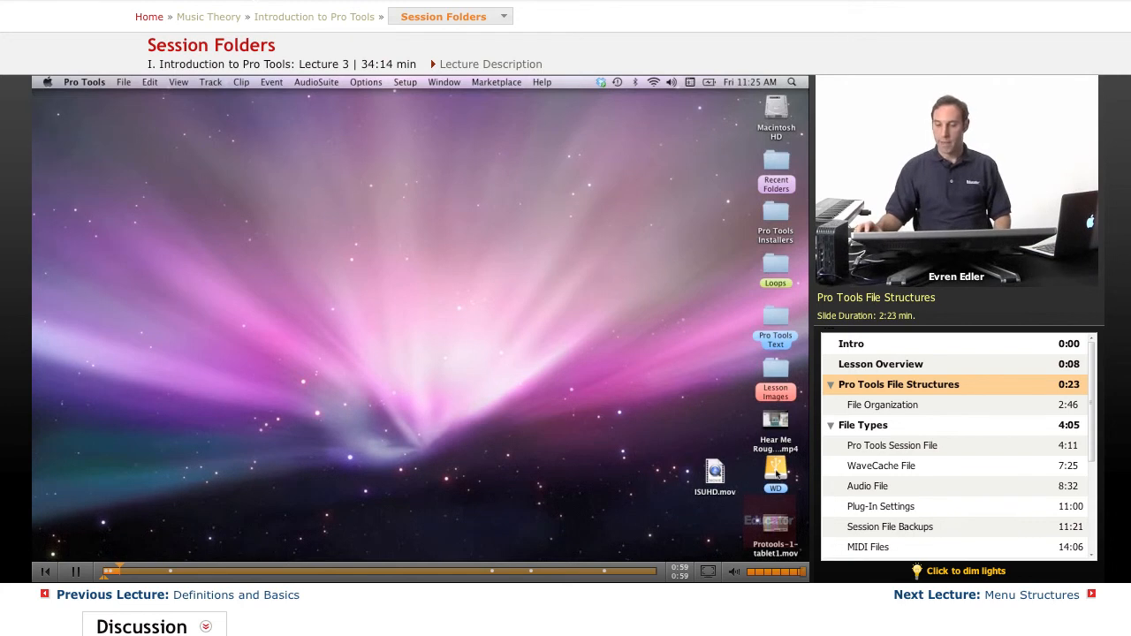
Step: Open the WD drive and its Pro Tools Lesson folder in column view
double_click(775, 468)
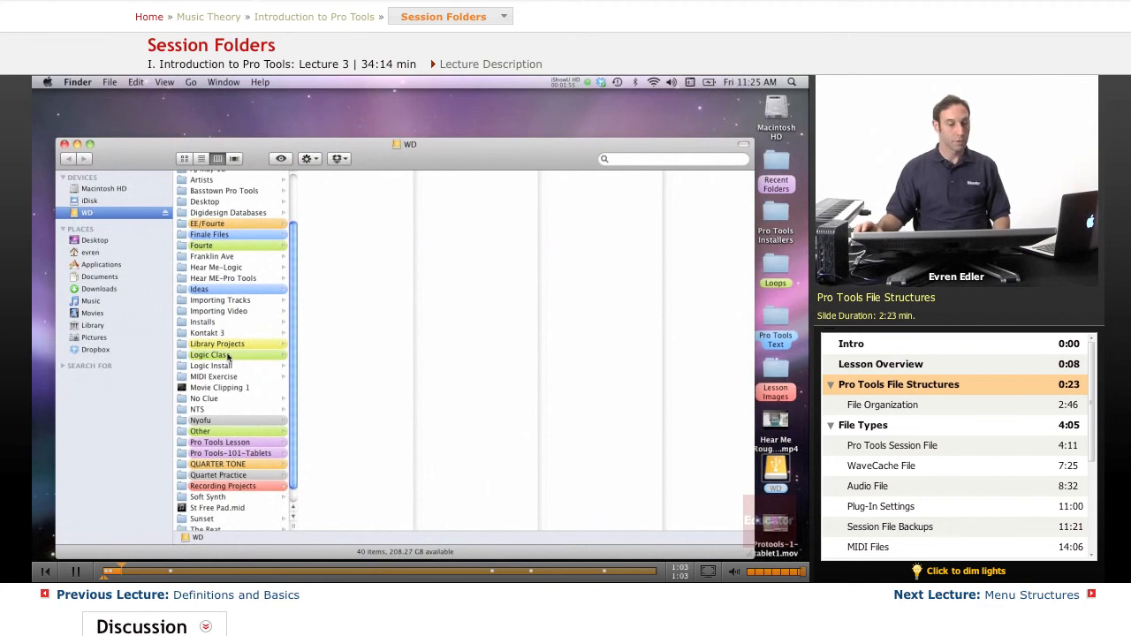
left_click(219, 441)
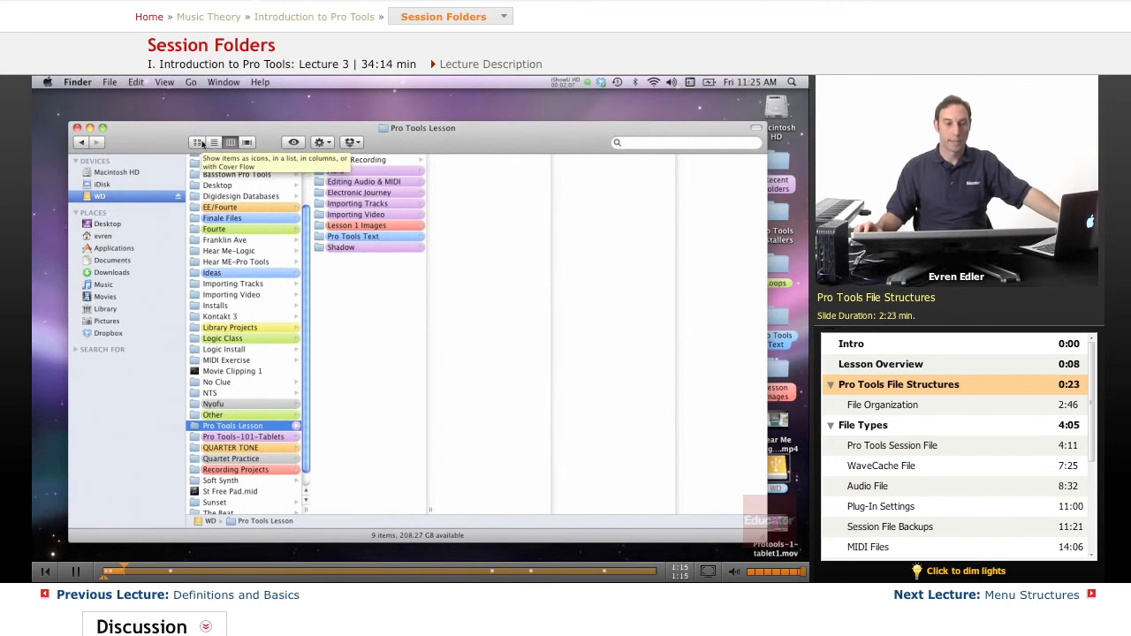
Step: Cycle Pro Tools Lesson through icon, Cover Flow, then column view
left_click(198, 143)
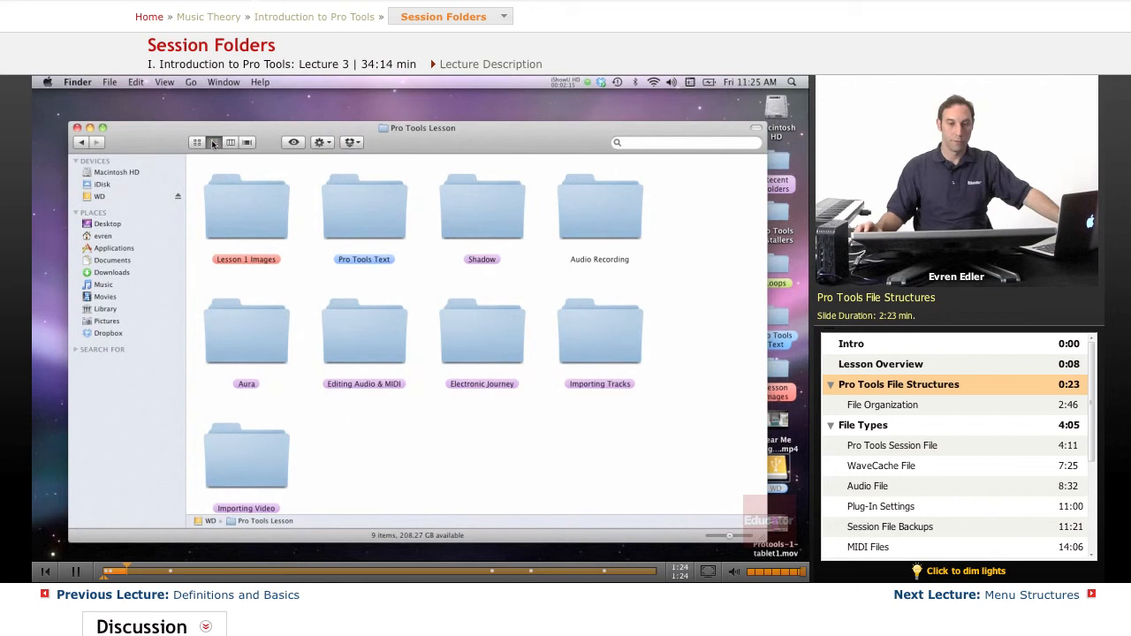
left_click(215, 142)
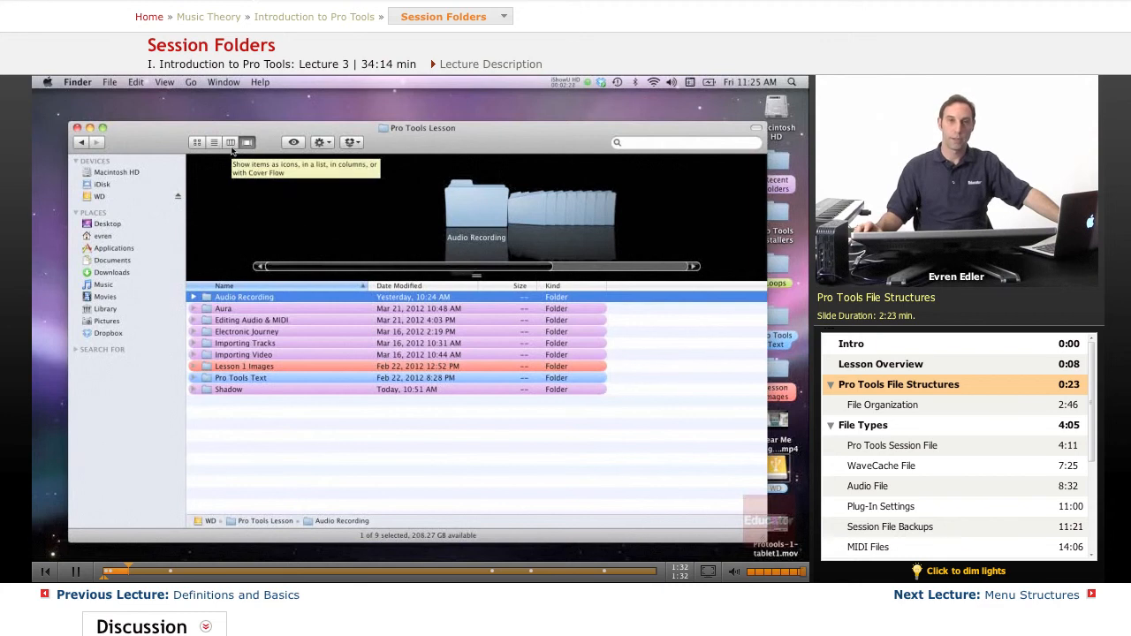
left_click(230, 143)
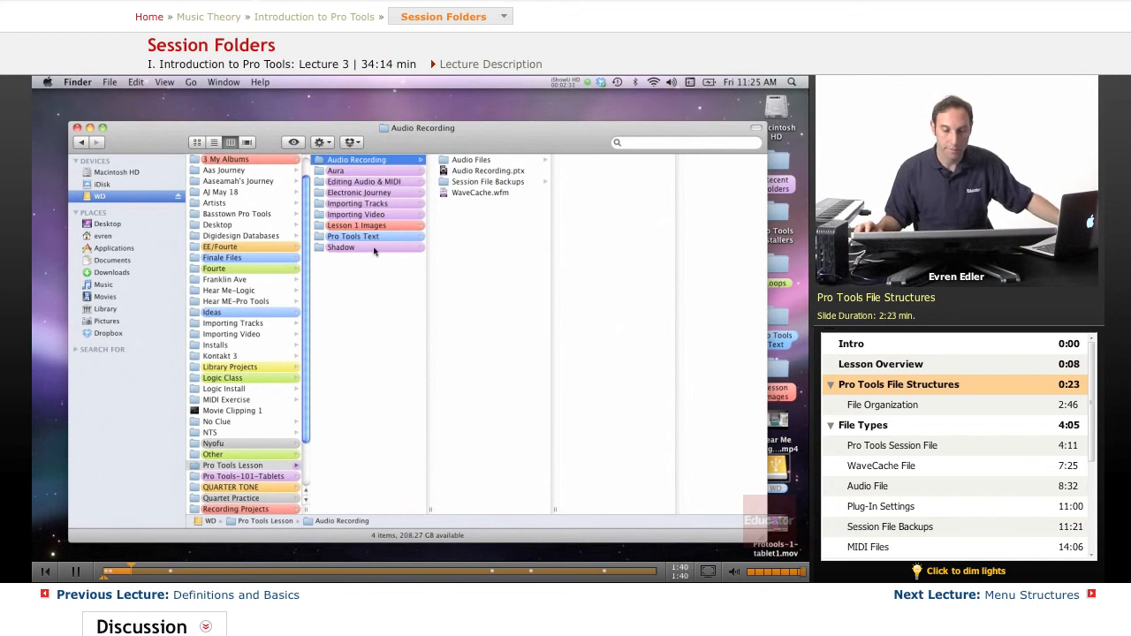
Step: Select the Shadow session folder and switch to icon view
left_click(341, 247)
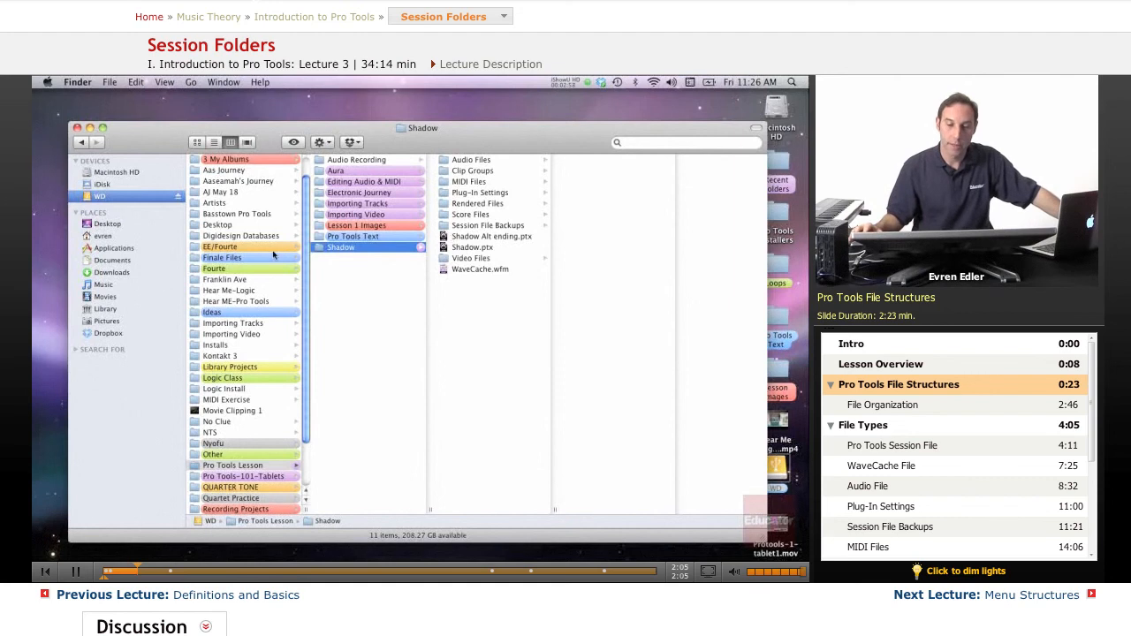
left_click(196, 142)
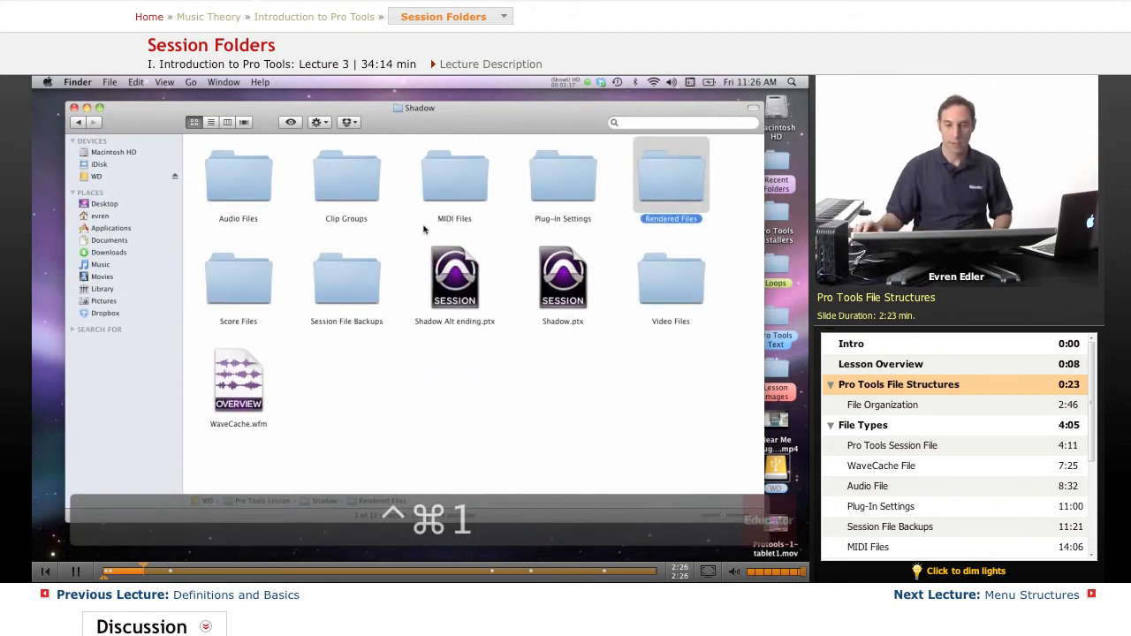
left_click(618, 362)
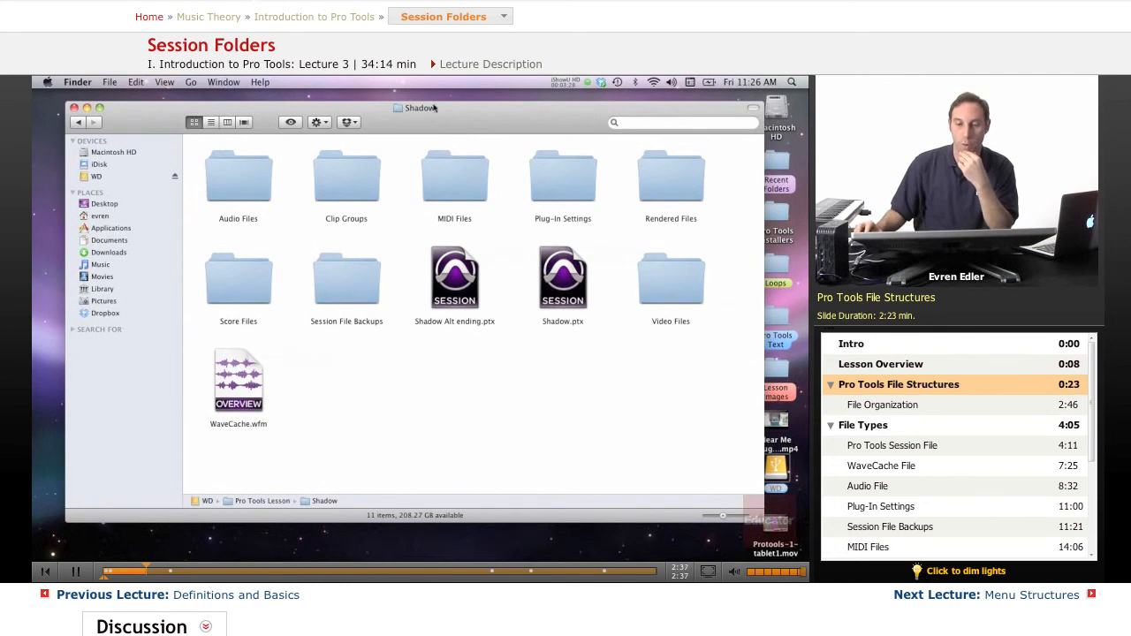
mouse_move(544, 401)
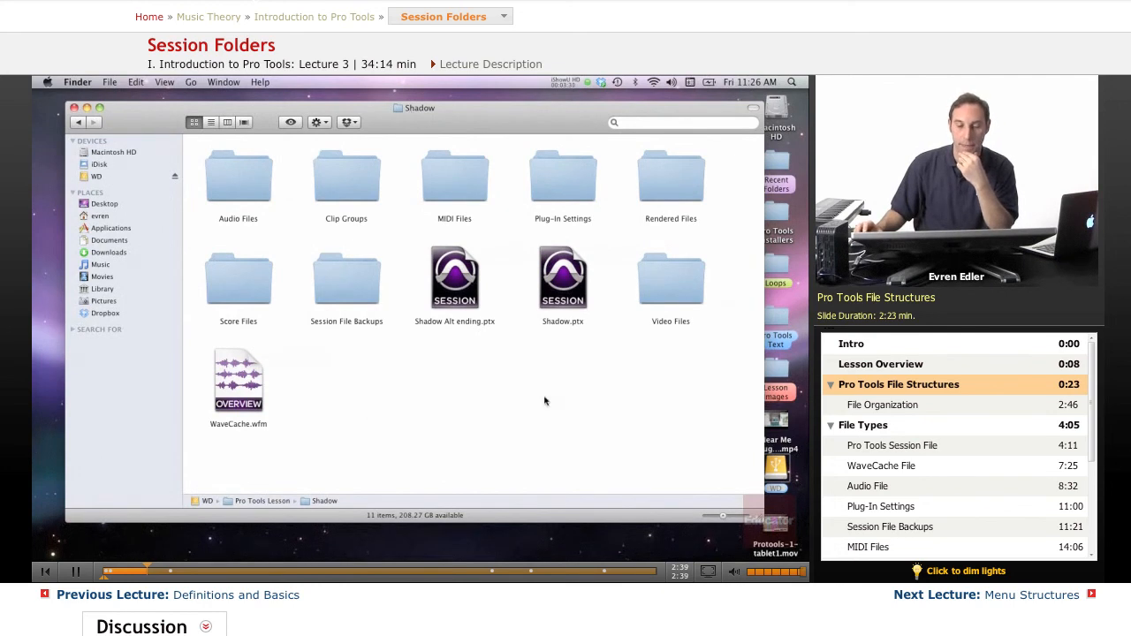
mouse_move(446, 336)
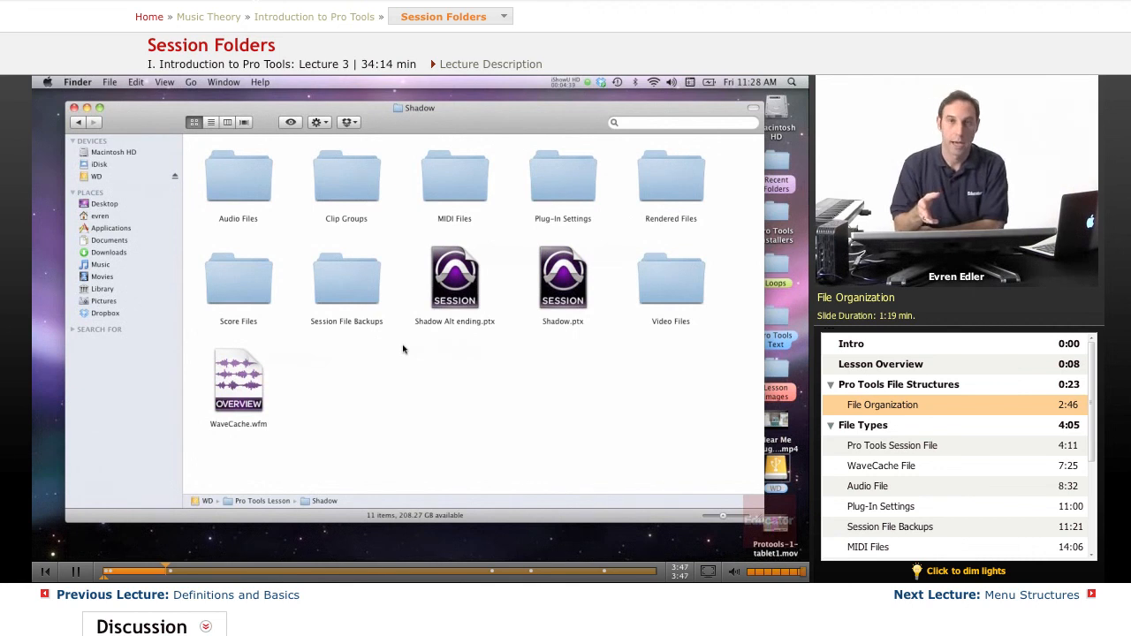
mouse_move(517, 352)
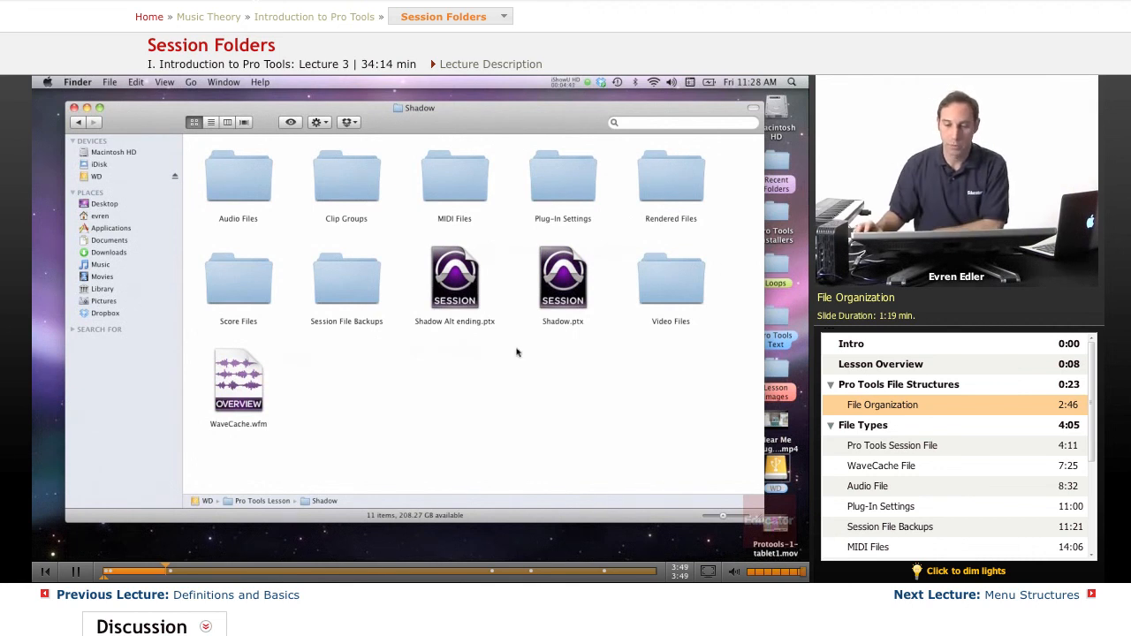